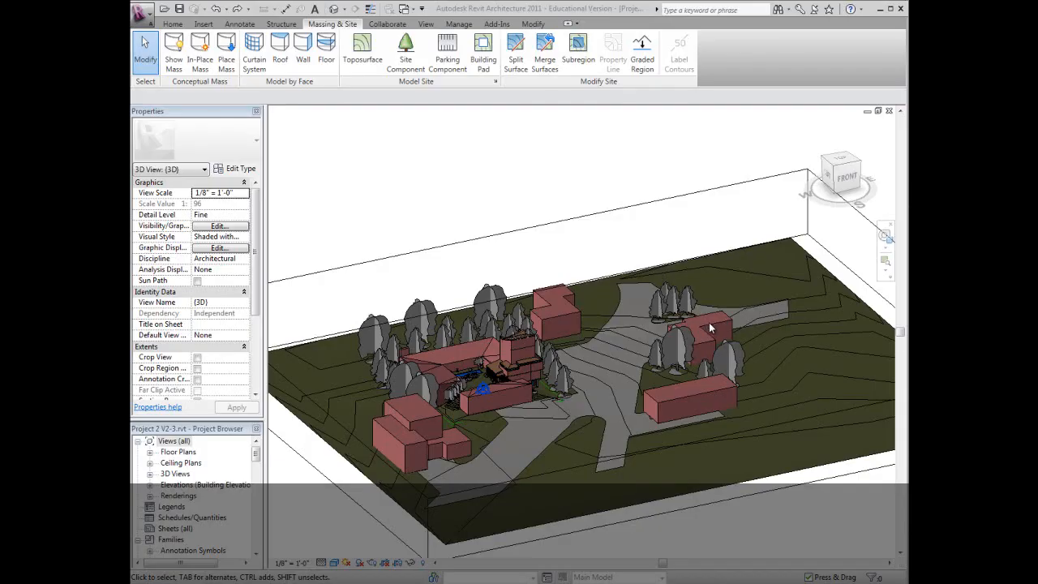
mouse_move(730, 333)
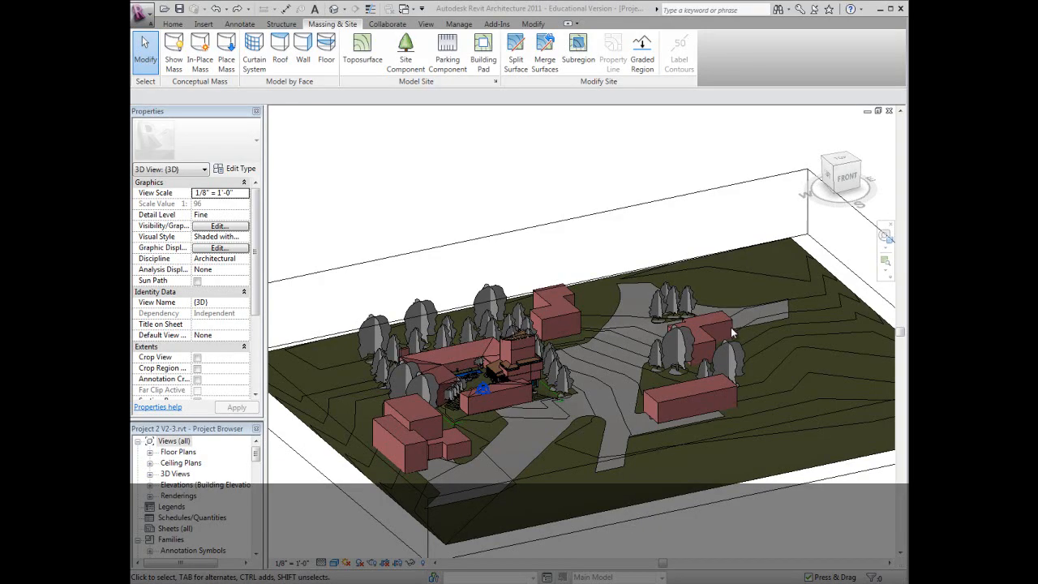
mouse_move(791, 360)
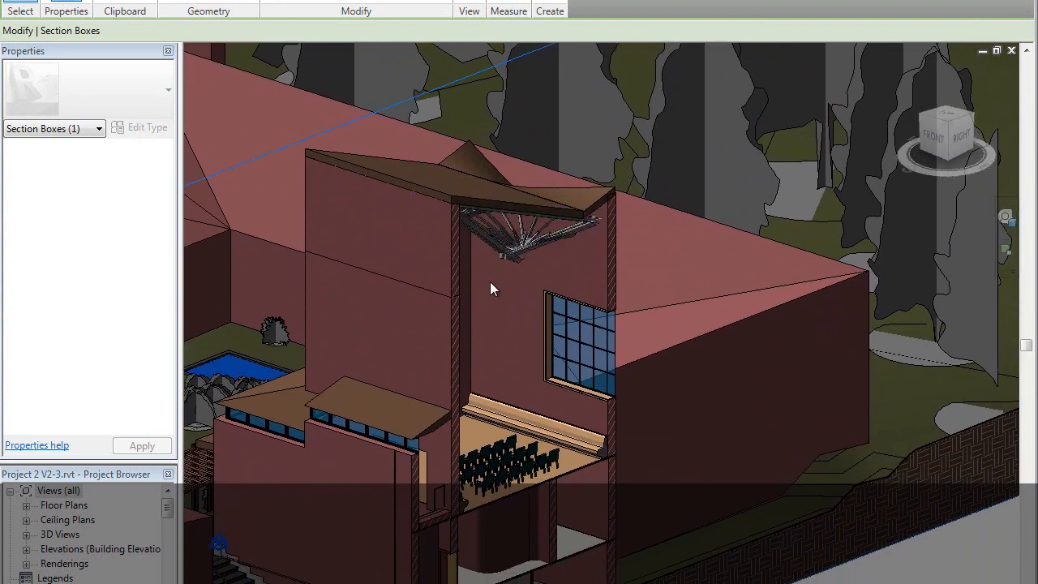
Step: Enter 45.000 as the truss mass's Roof Angle in Properties and apply it
drag(495, 289, 480, 257)
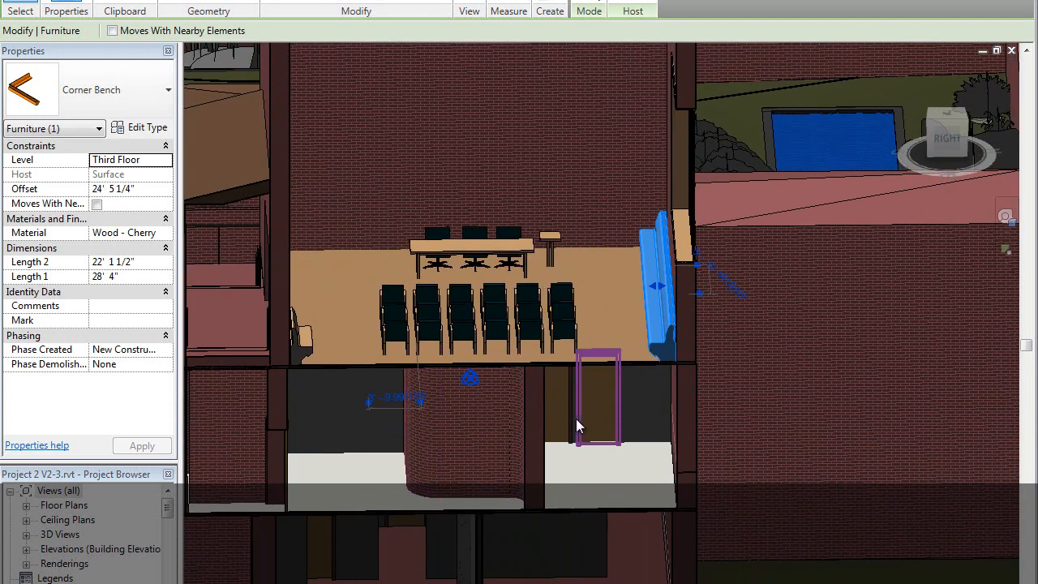
drag(580, 426, 625, 447)
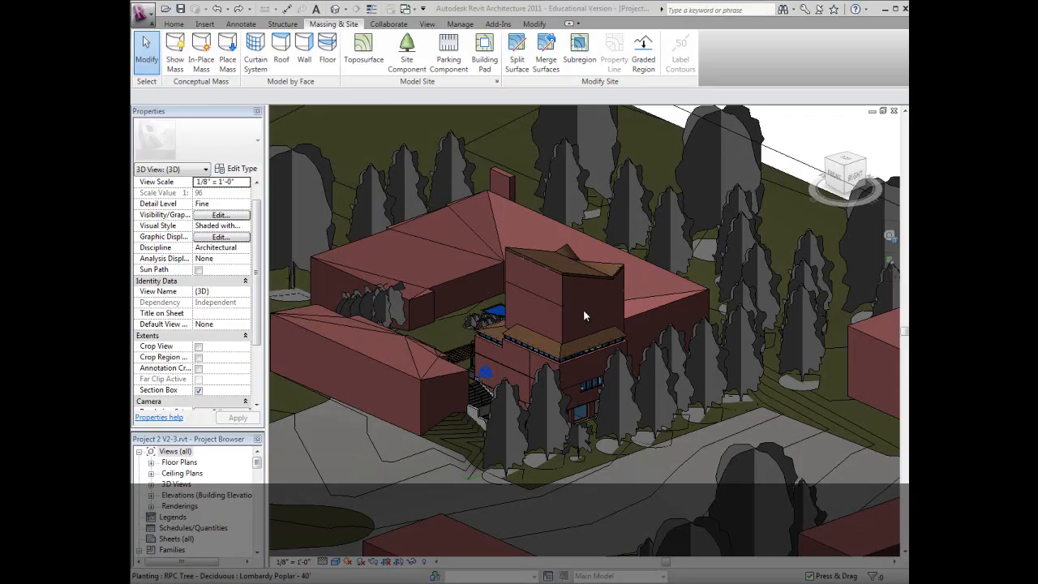
mouse_move(571, 305)
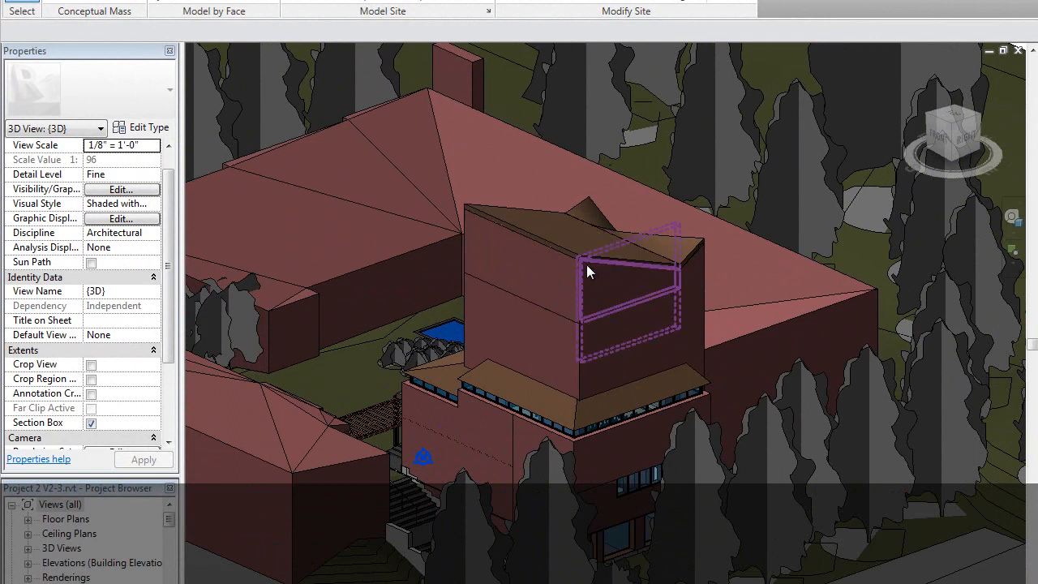
scroll(down, 3)
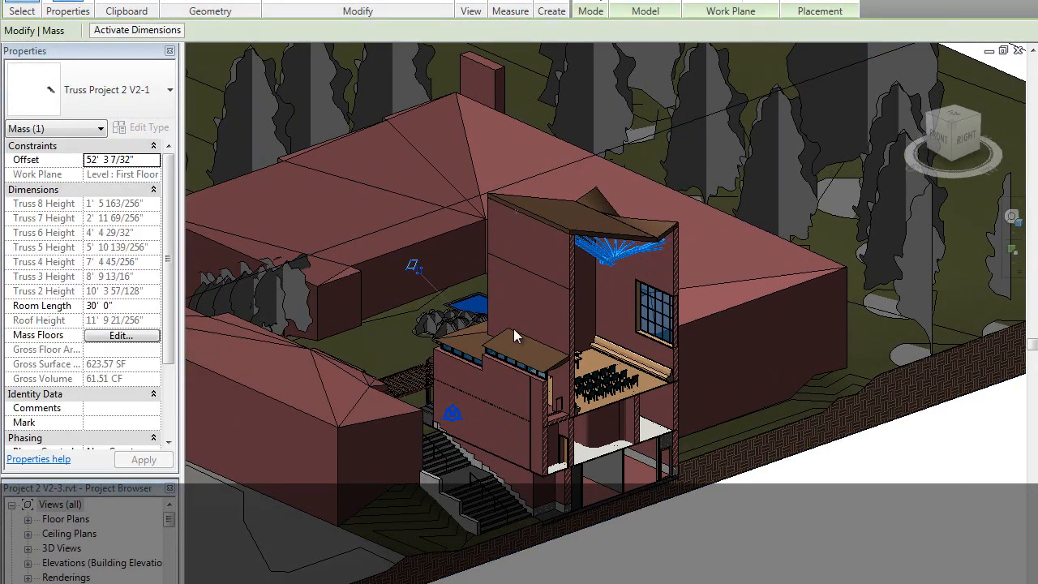
scroll(down, 3)
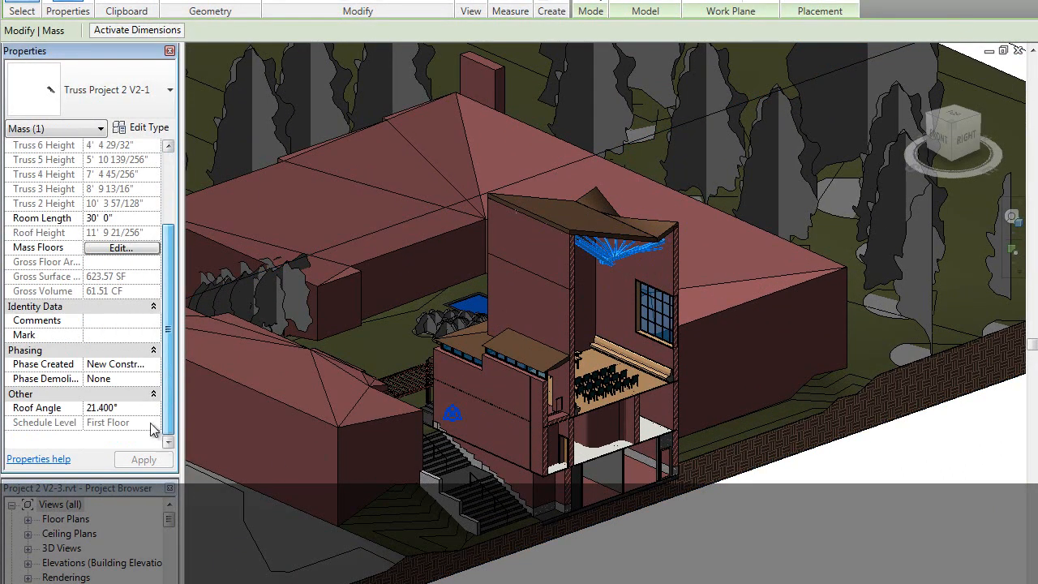
click(101, 407)
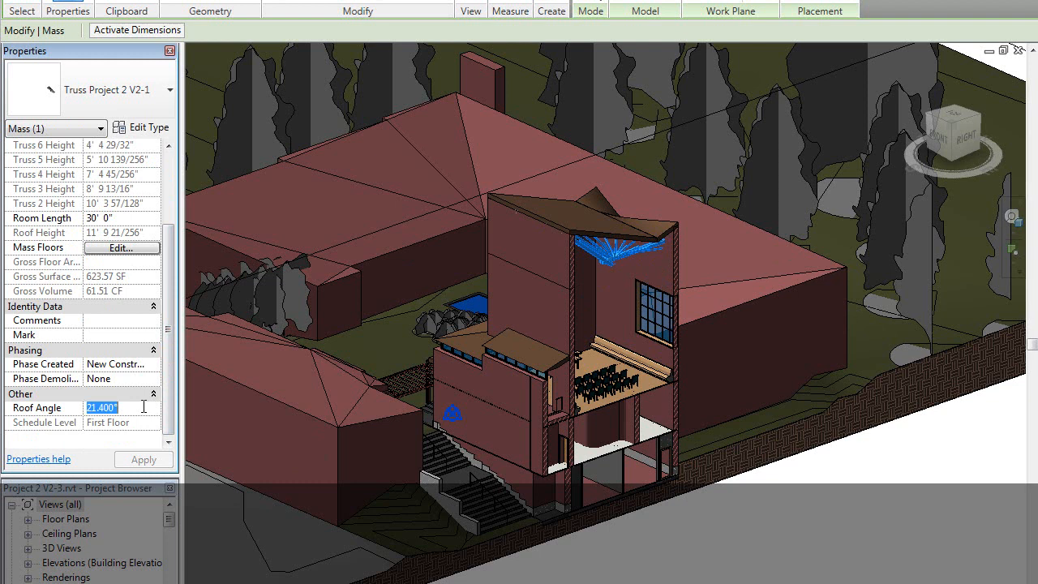
text(45.000)
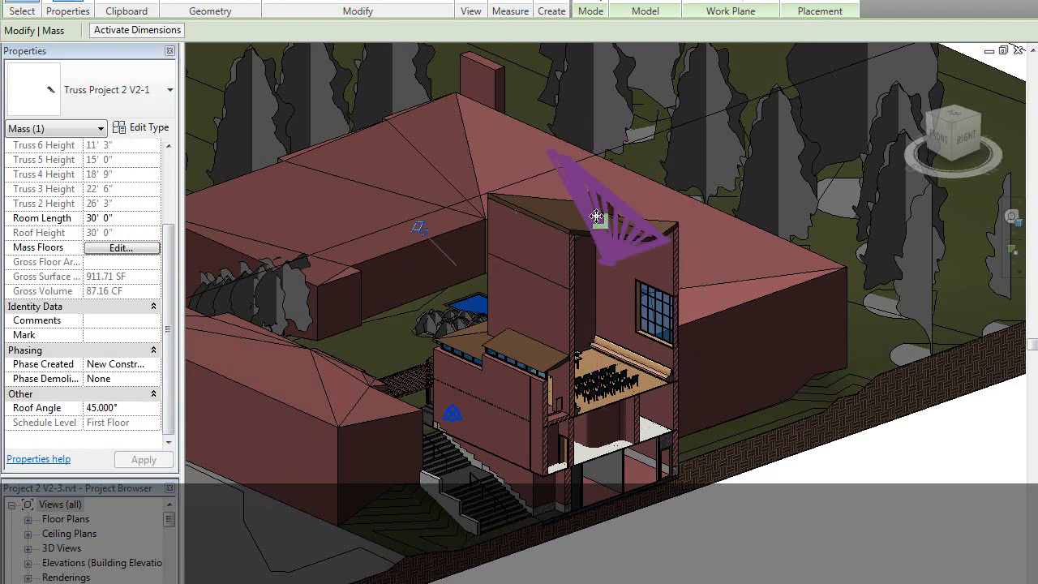
click(597, 215)
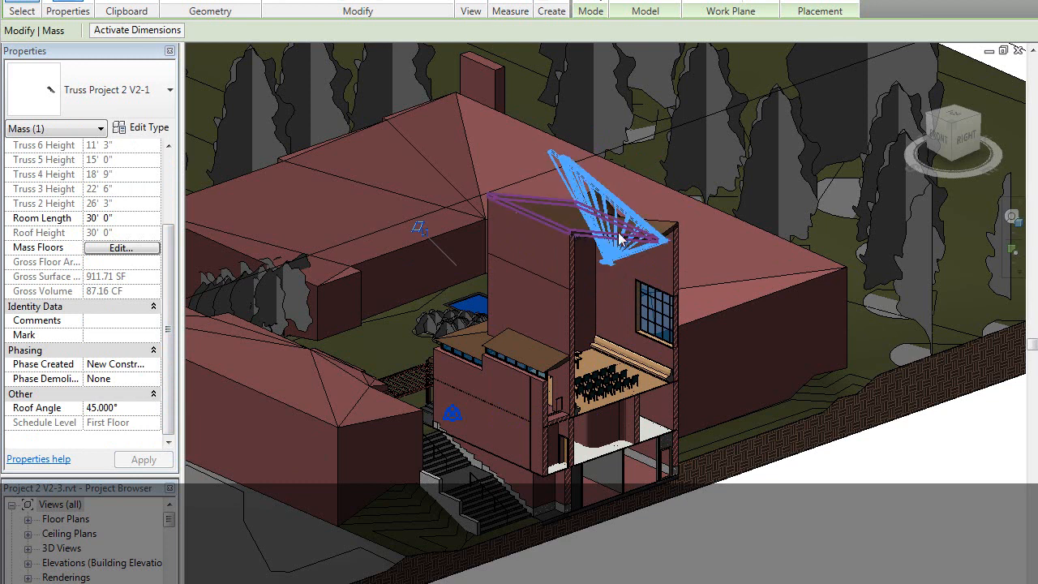
mouse_move(581, 236)
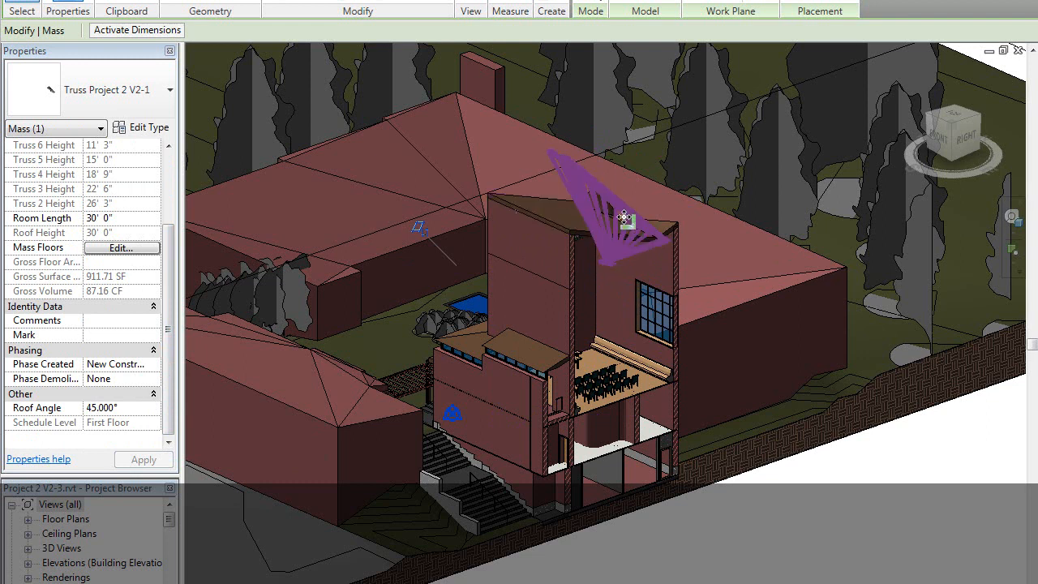
mouse_move(598, 187)
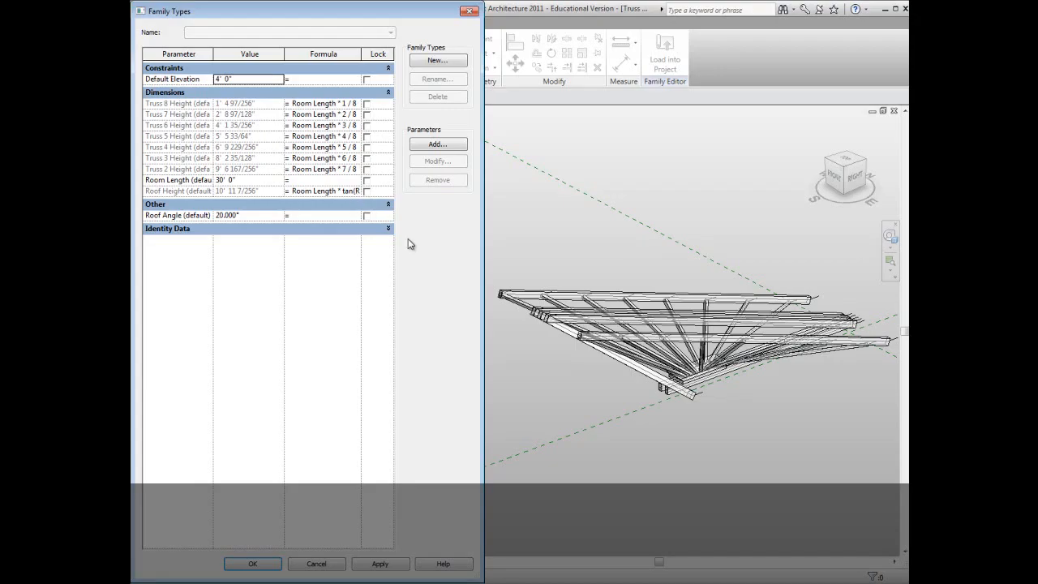
mouse_move(272, 112)
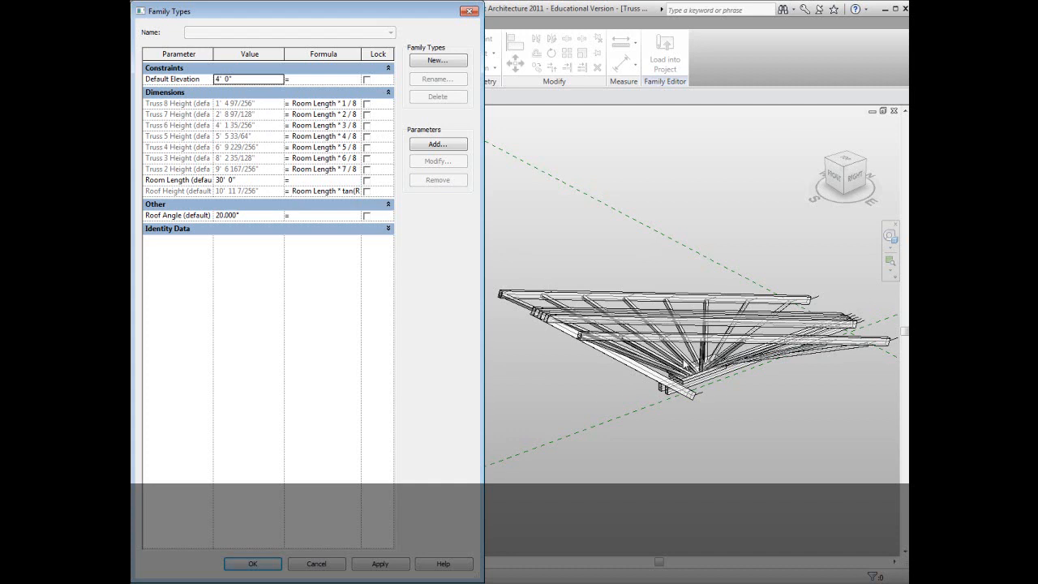
mouse_move(272, 219)
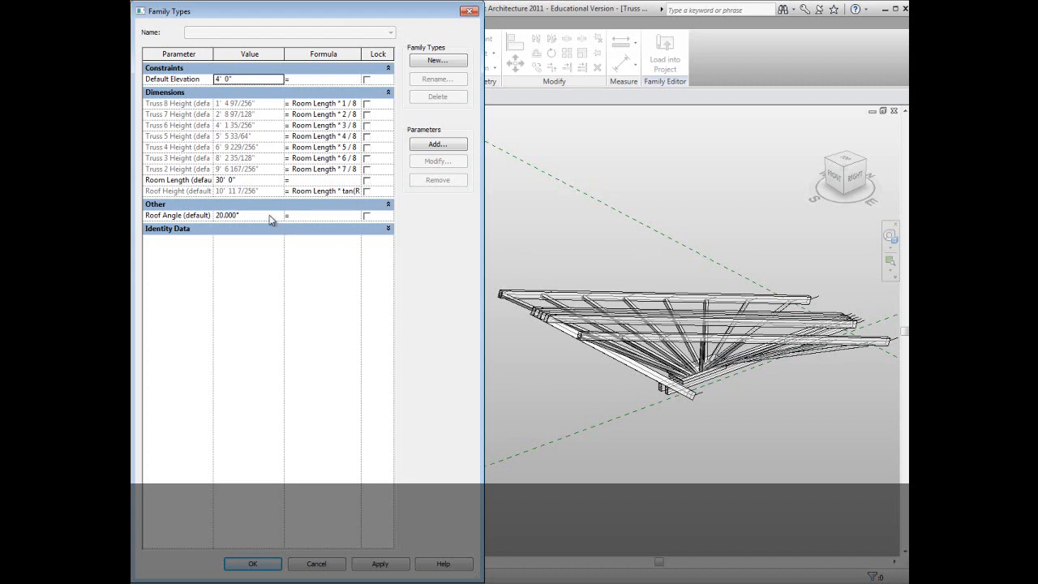
Step: Type 45 as the family's default Roof Angle and confirm with OK
text(45)
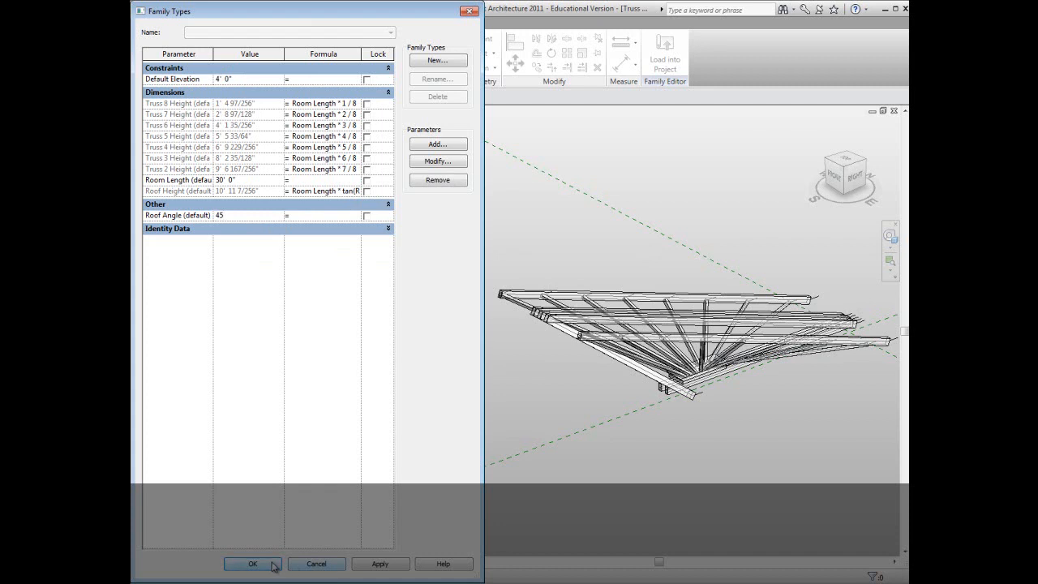
click(253, 564)
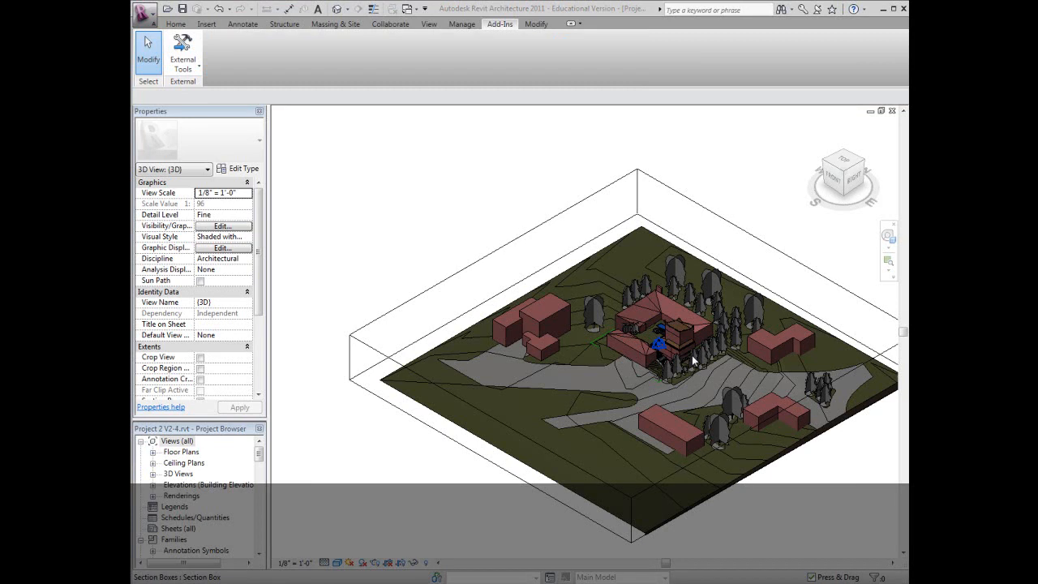
mouse_move(693, 353)
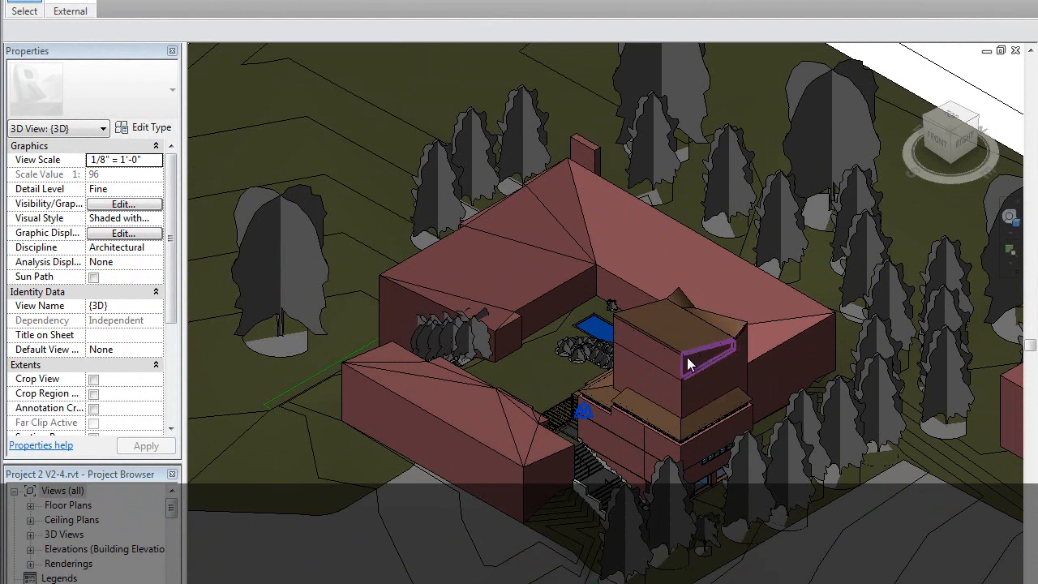
mouse_move(693, 363)
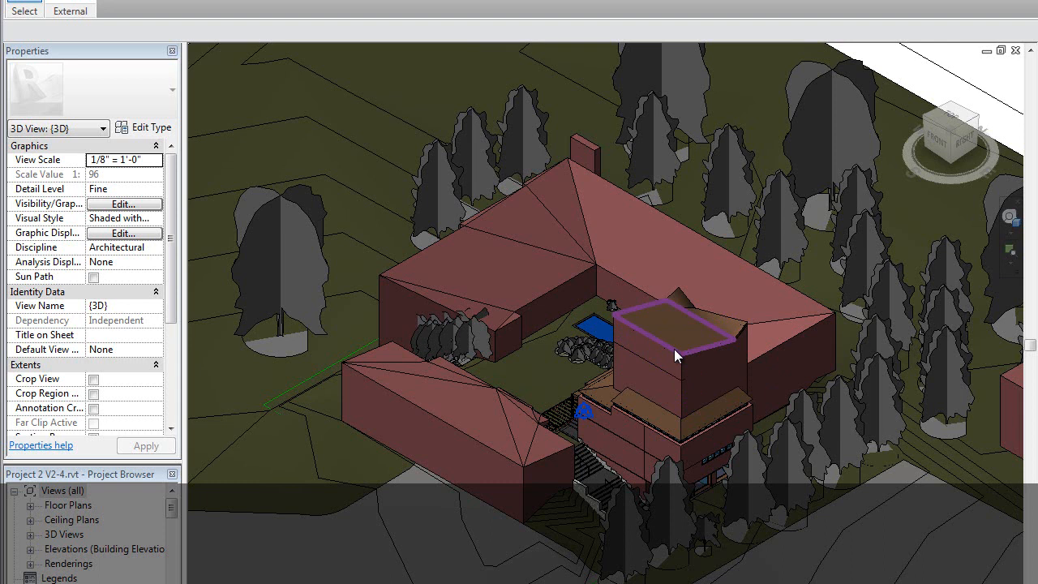
mouse_move(688, 359)
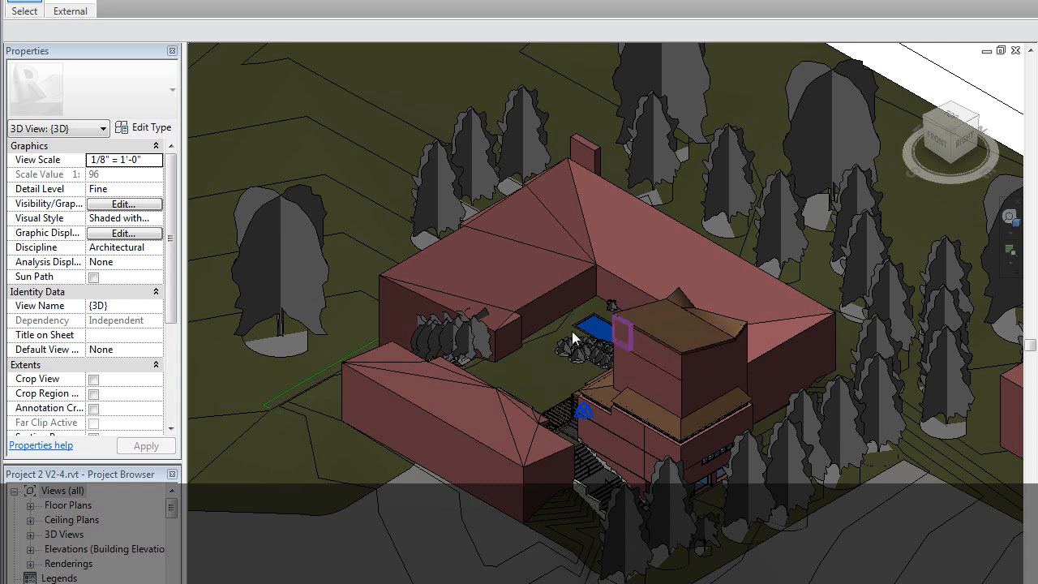
Step: Run the RoofAngle add-in with an angle of 20 and dismiss its confirmation message
click(69, 9)
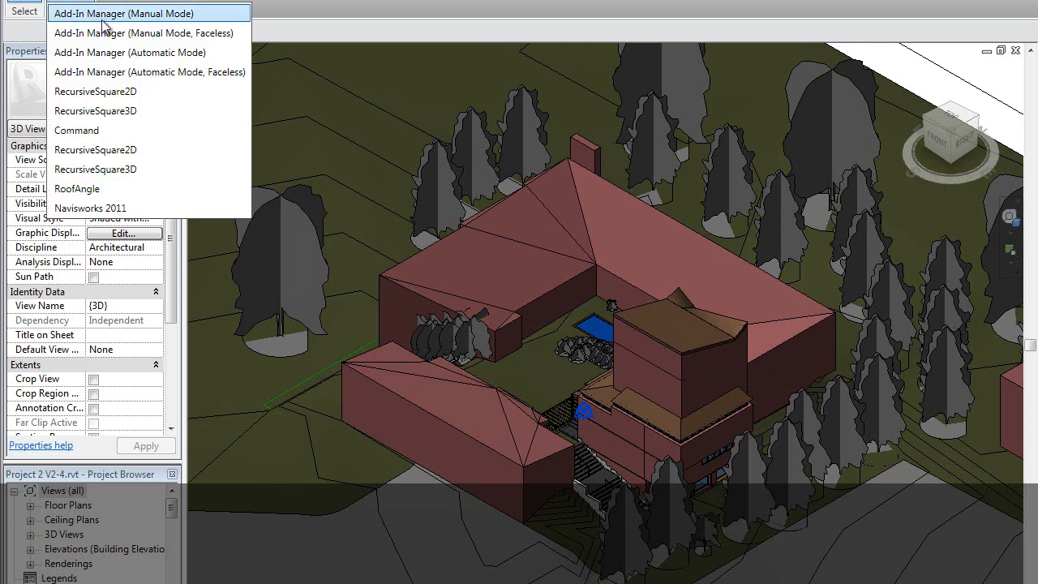
click(124, 13)
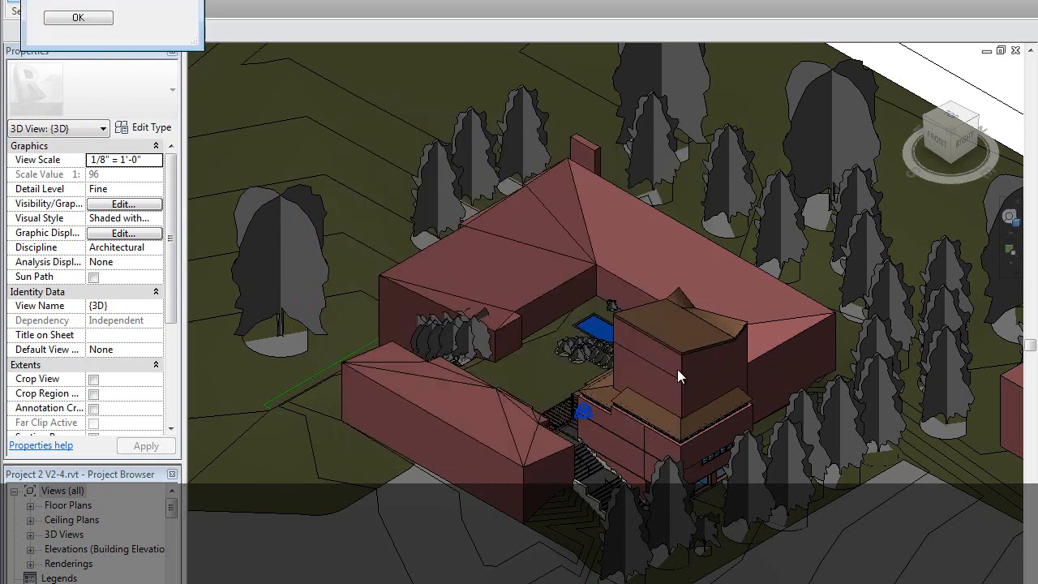
click(78, 17)
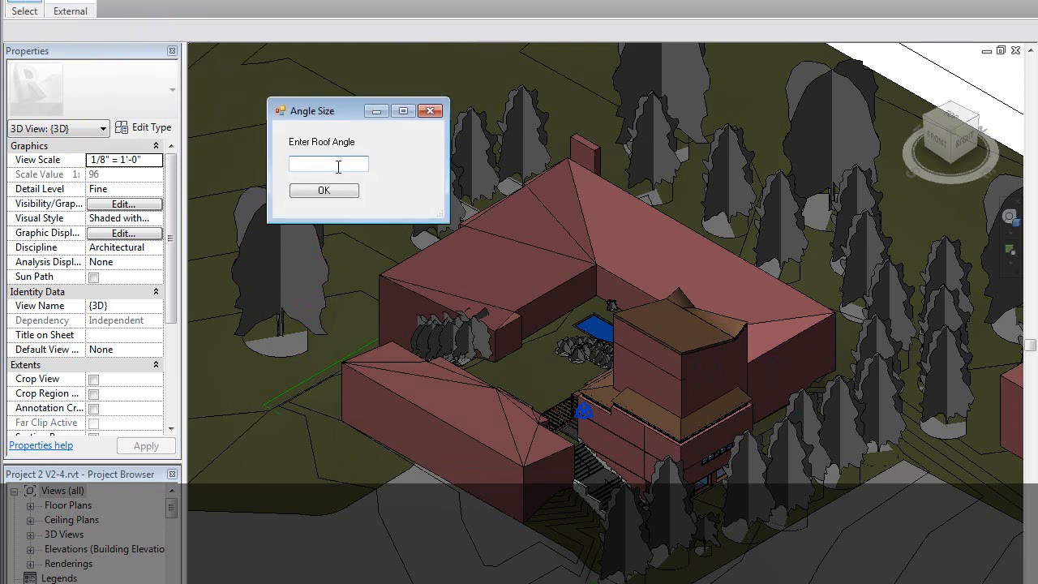
text(20)
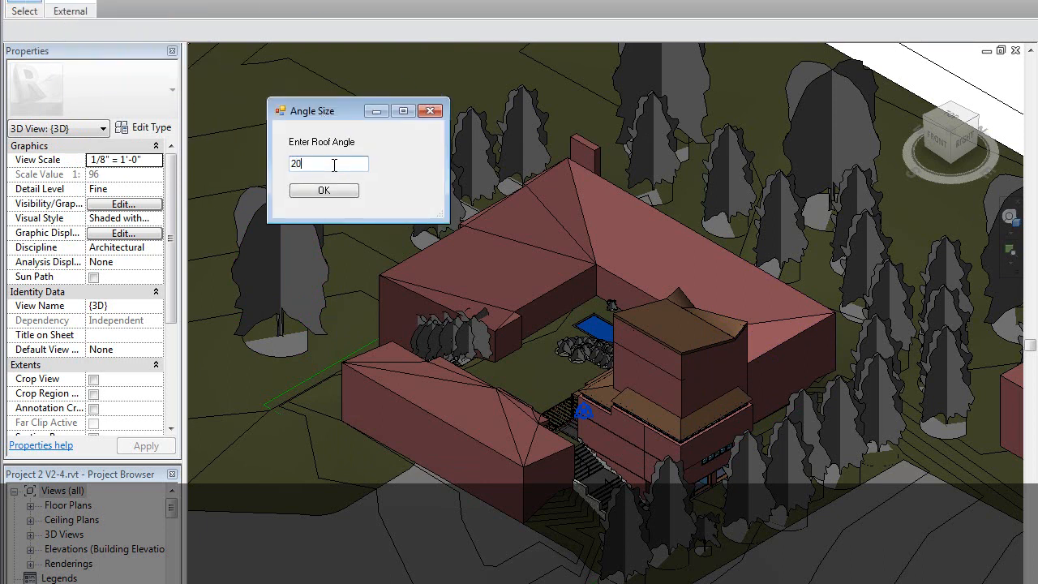
click(324, 189)
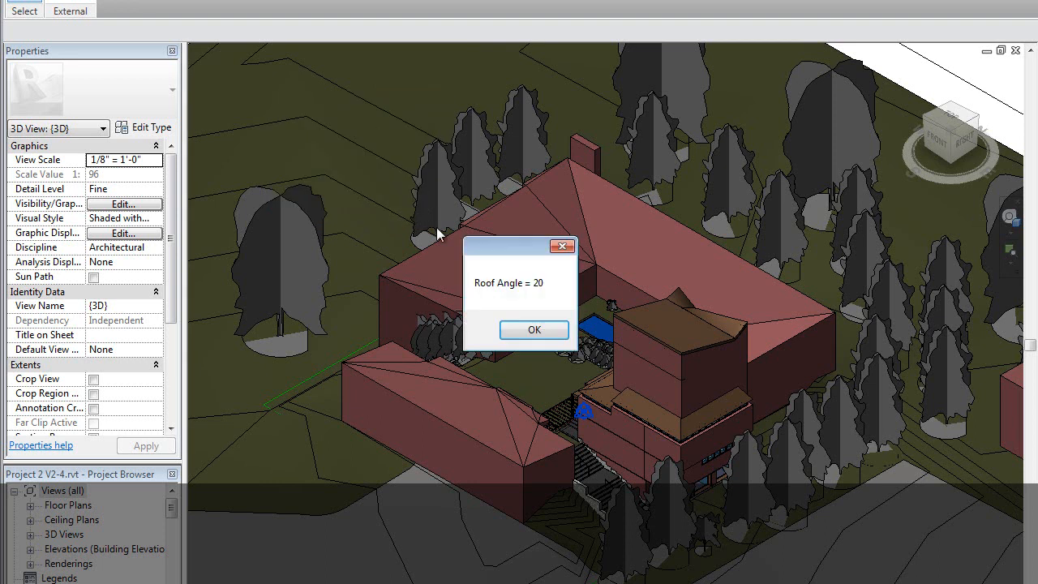
click(533, 331)
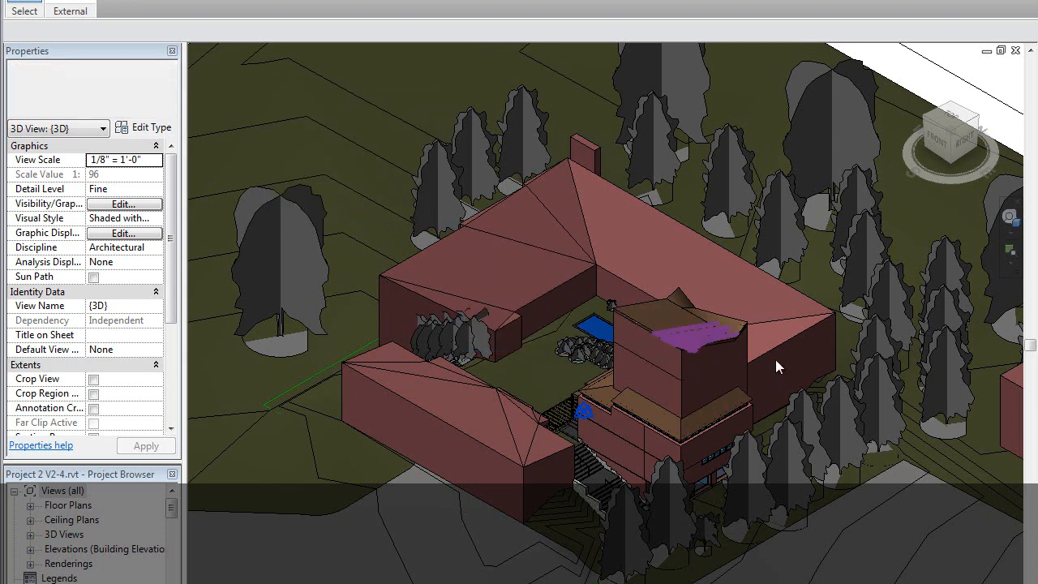
click(722, 361)
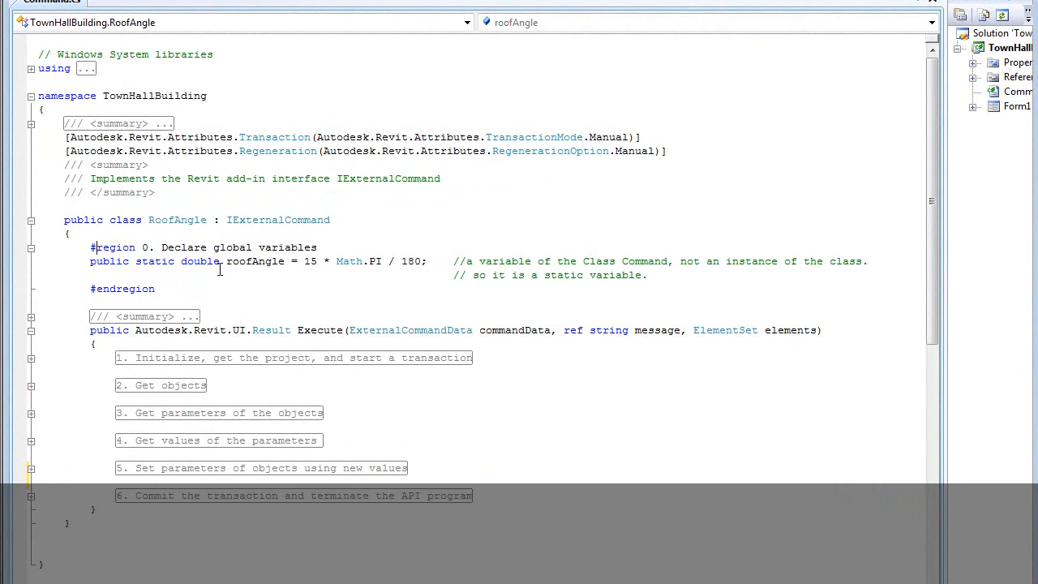
mouse_move(292, 265)
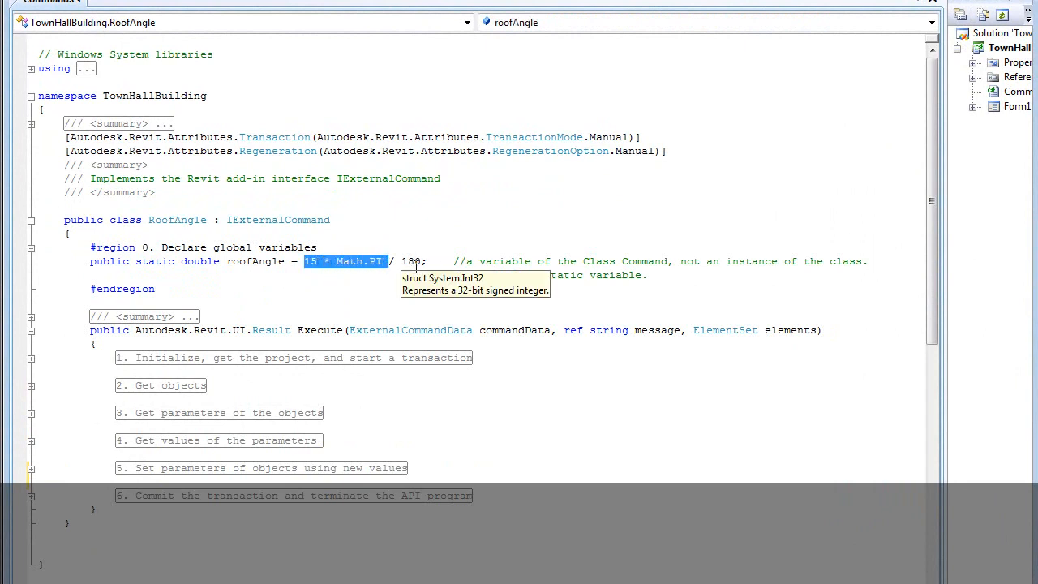
Step: Expand the collapsed initialization region in Command.cs and scroll down to the transaction commit
click(31, 358)
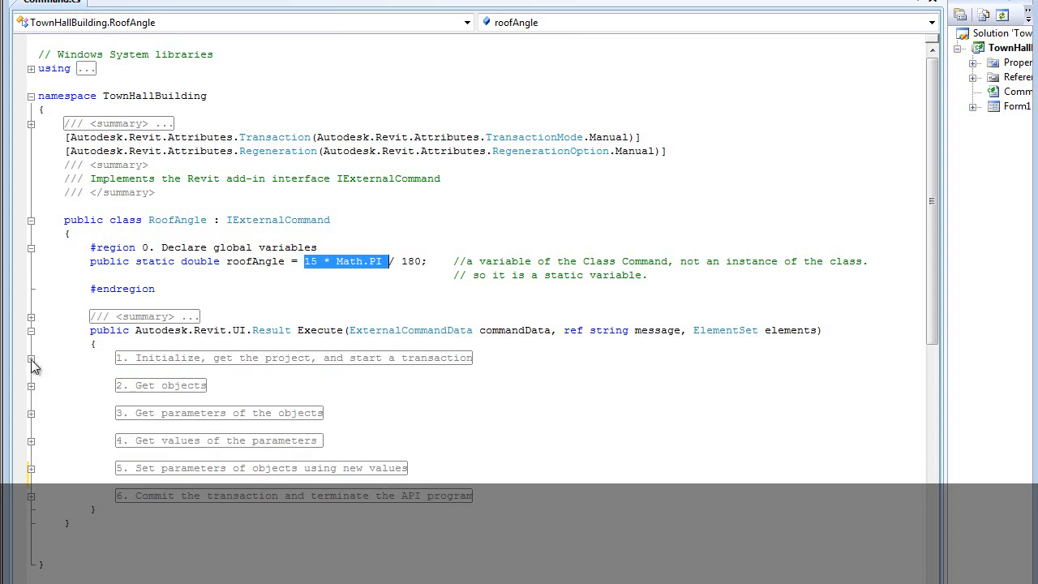
click(31, 357)
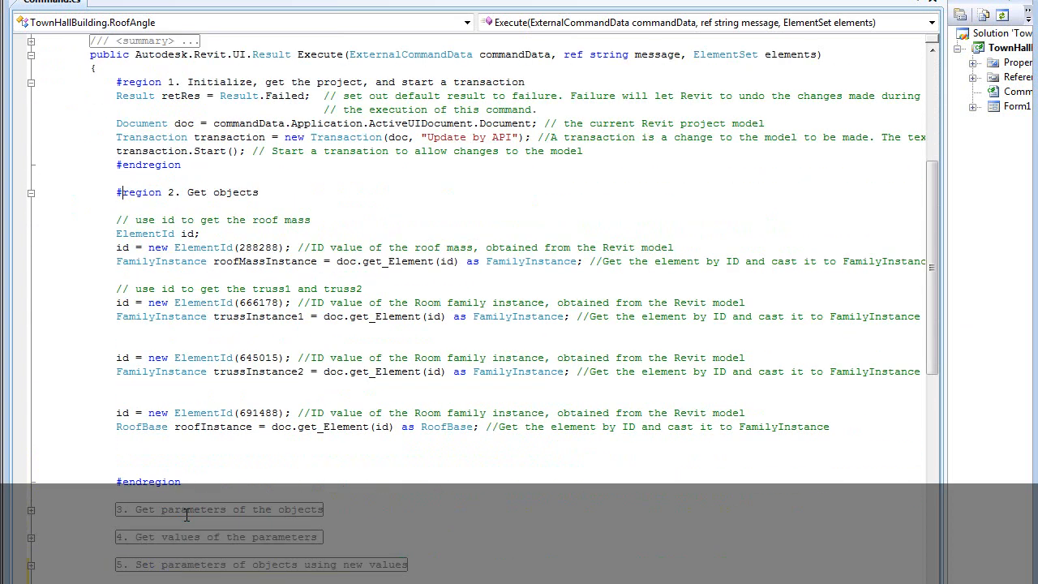
scroll(down, 3)
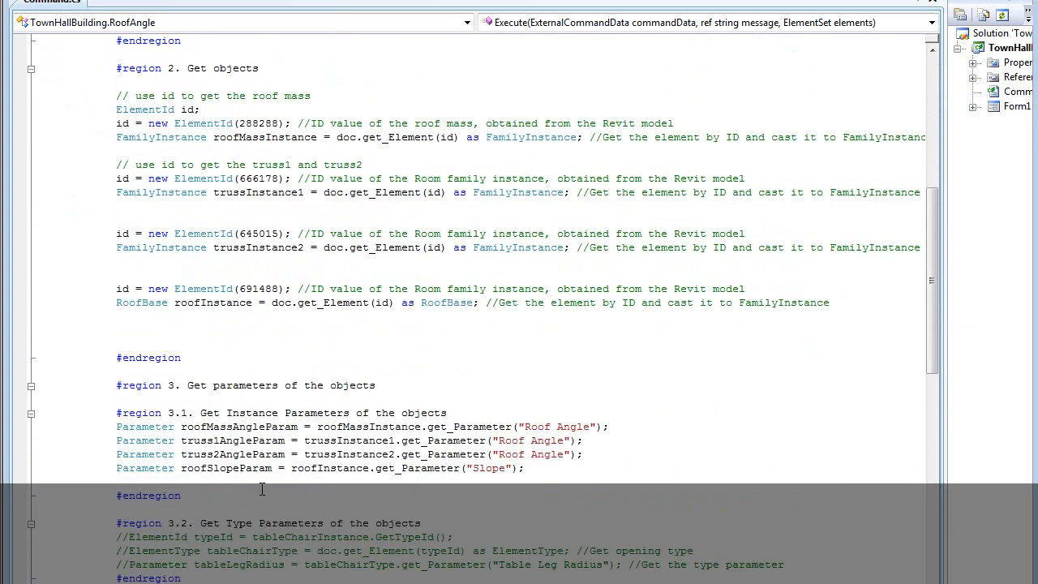
scroll(down, 3)
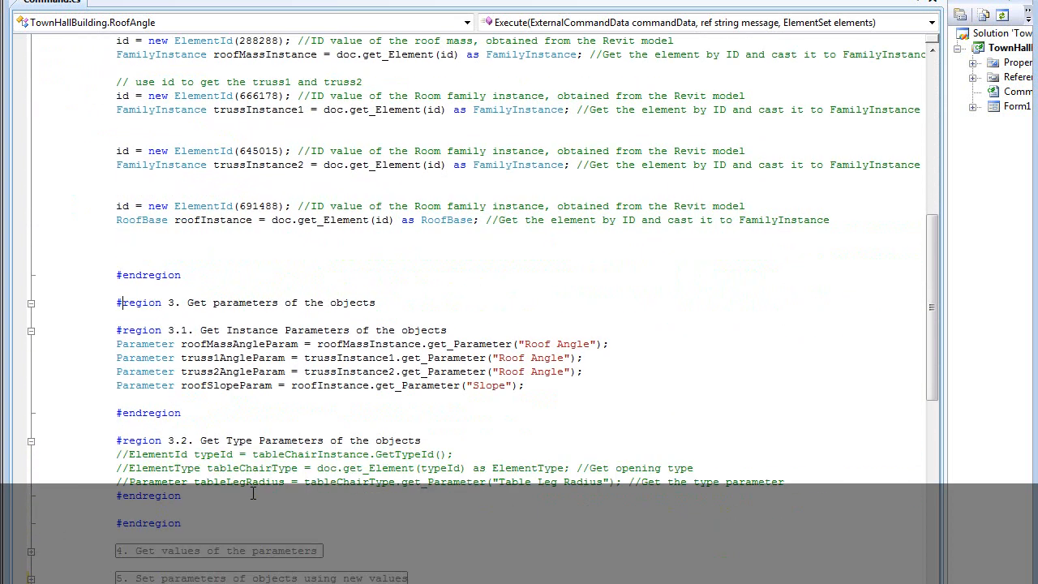
scroll(down, 3)
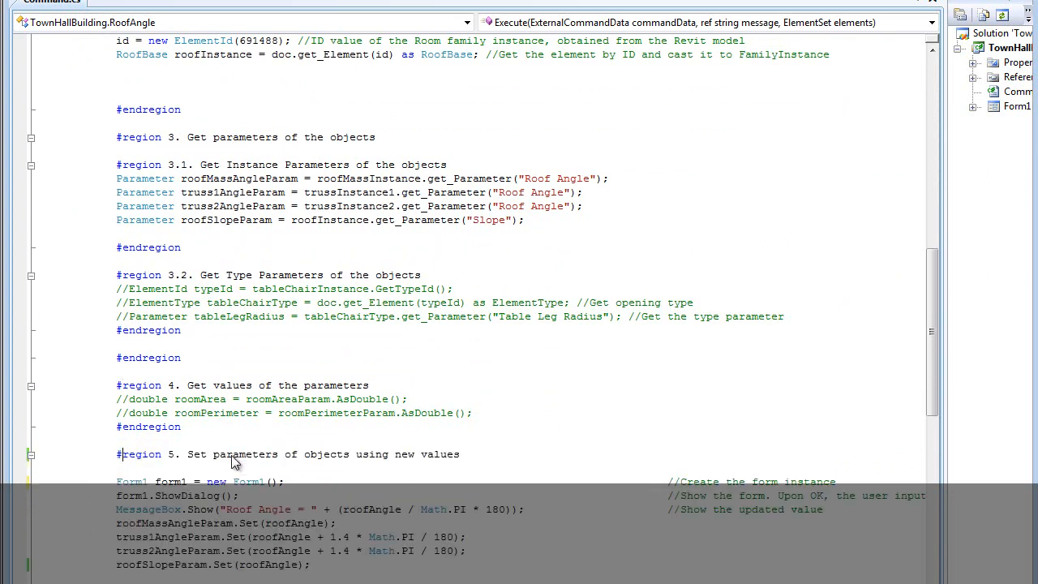
scroll(down, 3)
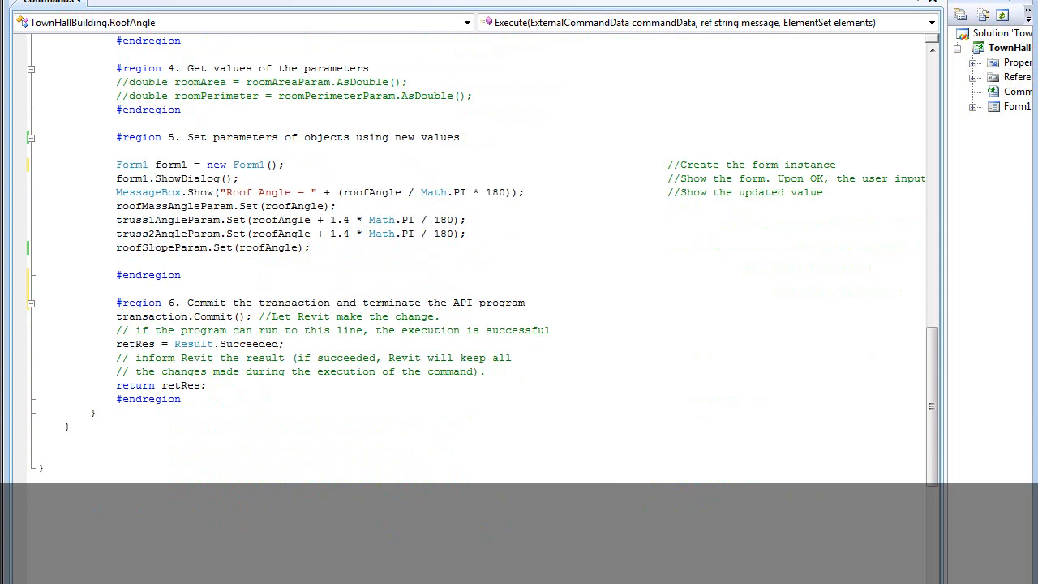
click(908, 5)
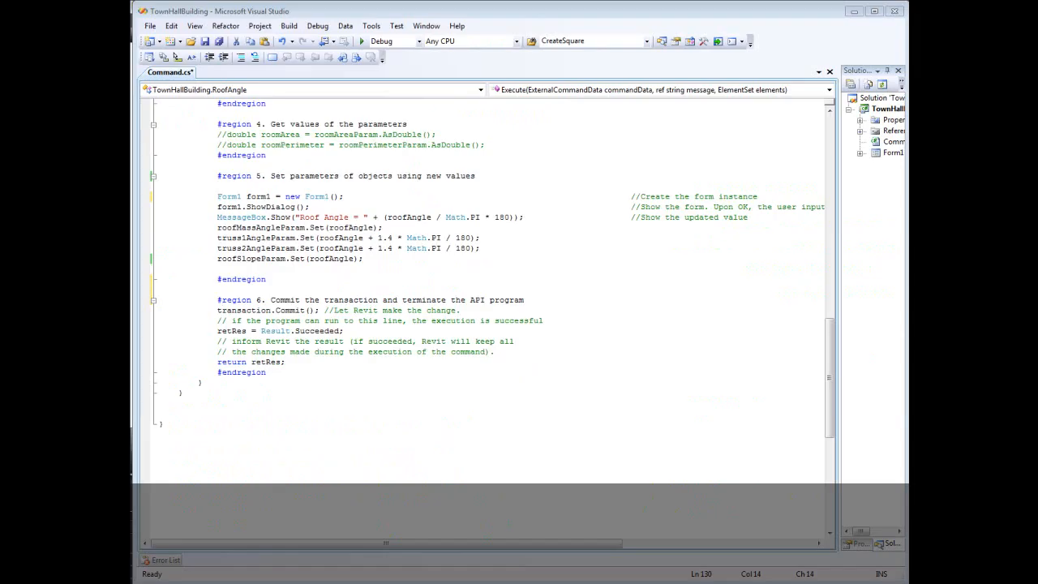